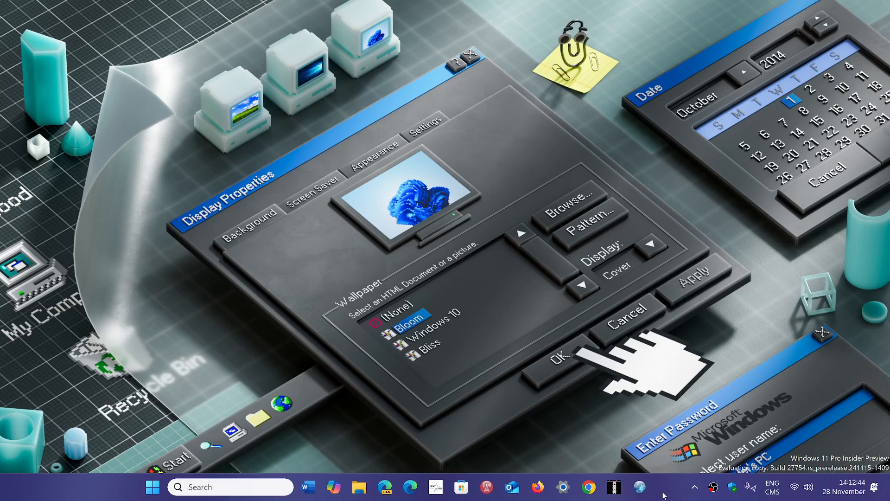
mouse_move(659, 487)
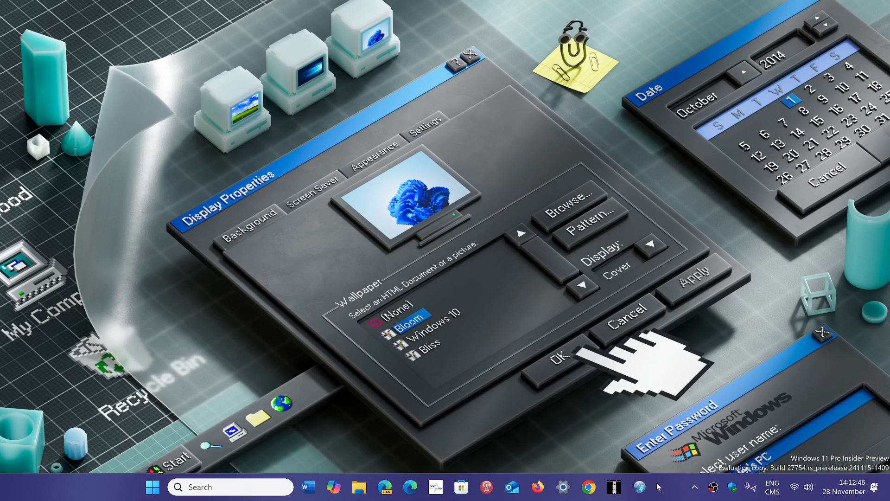
mouse_move(604, 368)
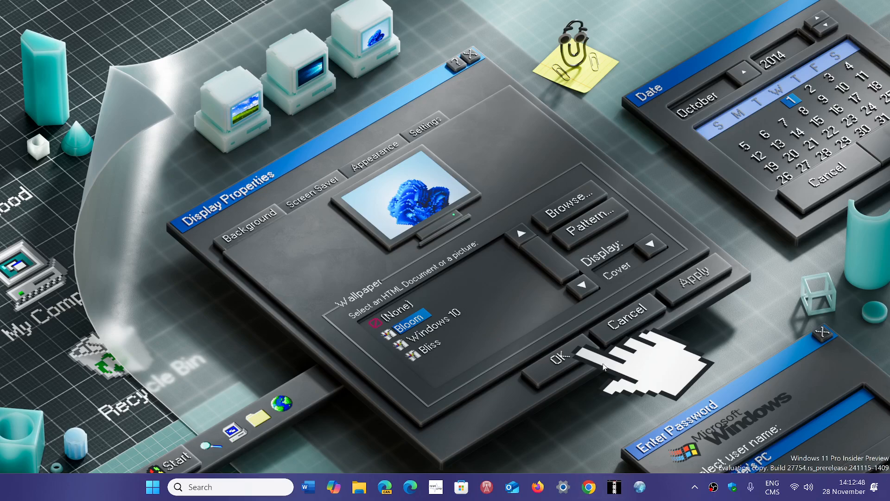
Bring up the Chrome window showing La Presse beside the weather tab
left_click(589, 487)
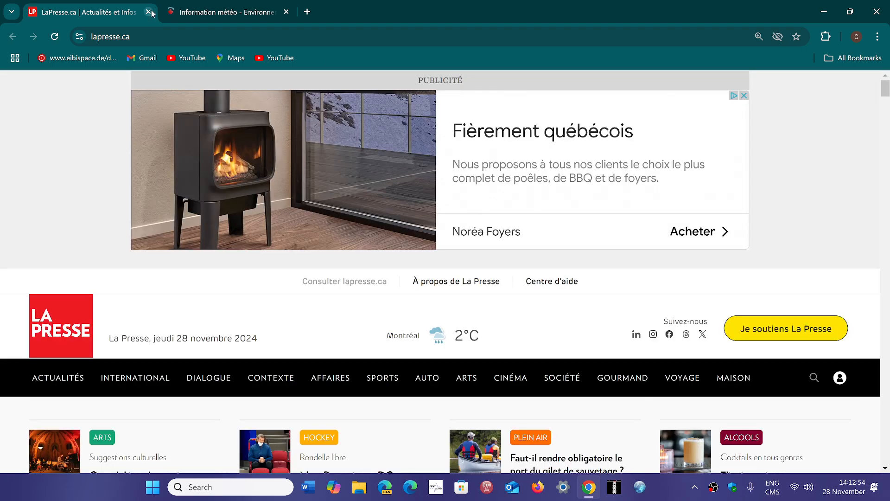
Close the LaPresse.ca tab and return to the meteo.gc.ca weather page
left_click(148, 12)
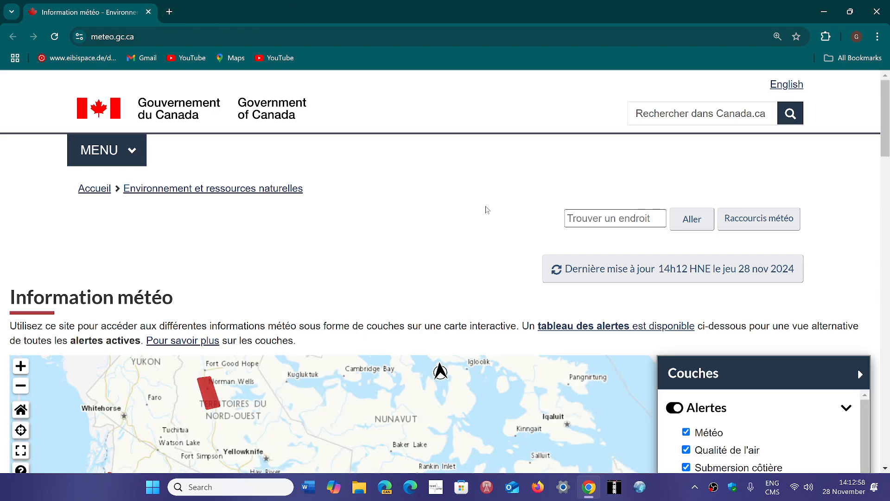
mouse_move(528, 212)
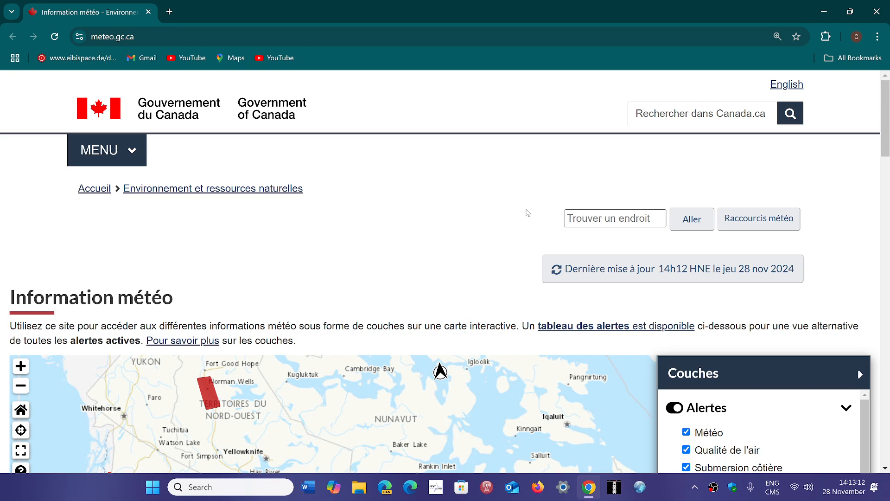
mouse_move(841, 257)
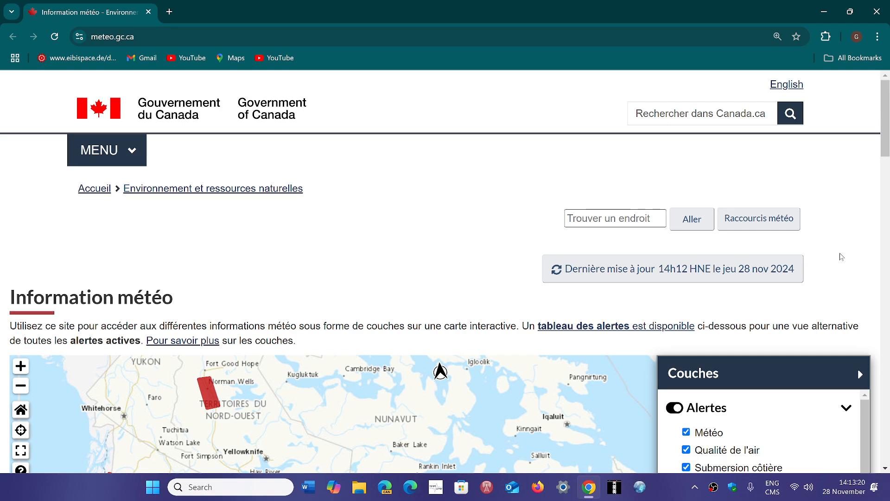
mouse_move(846, 203)
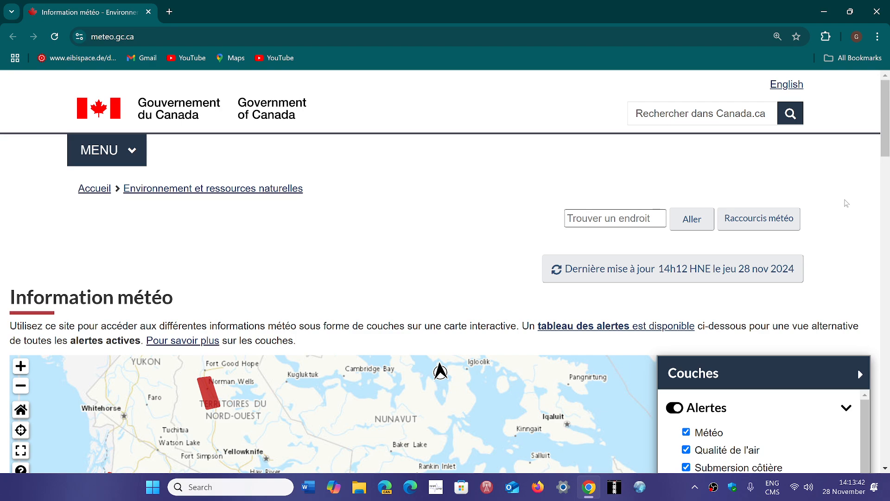
mouse_move(844, 217)
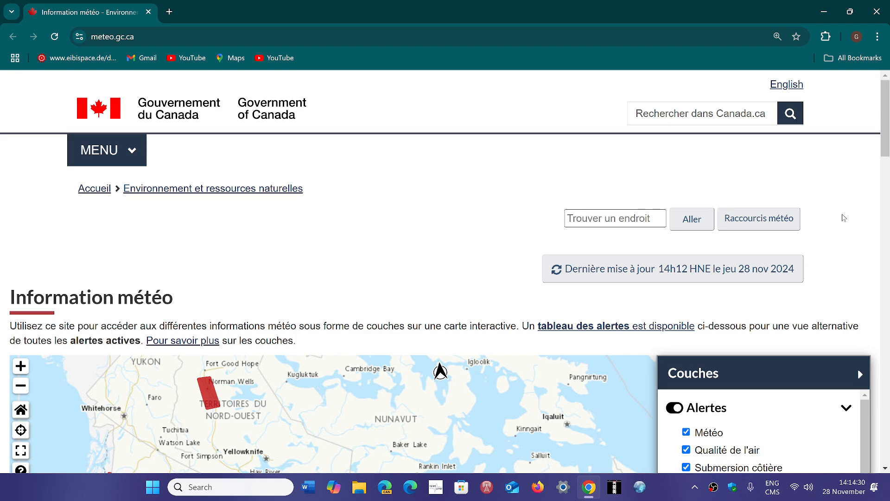
mouse_move(534, 396)
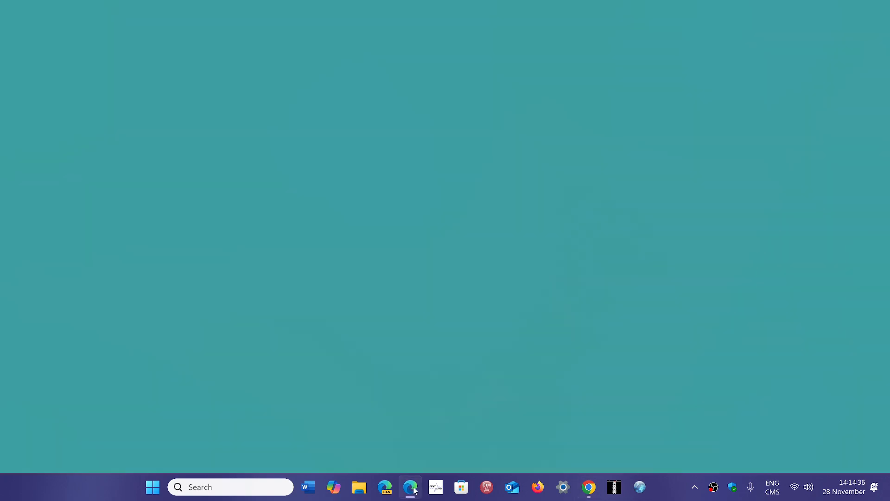
left_click(411, 487)
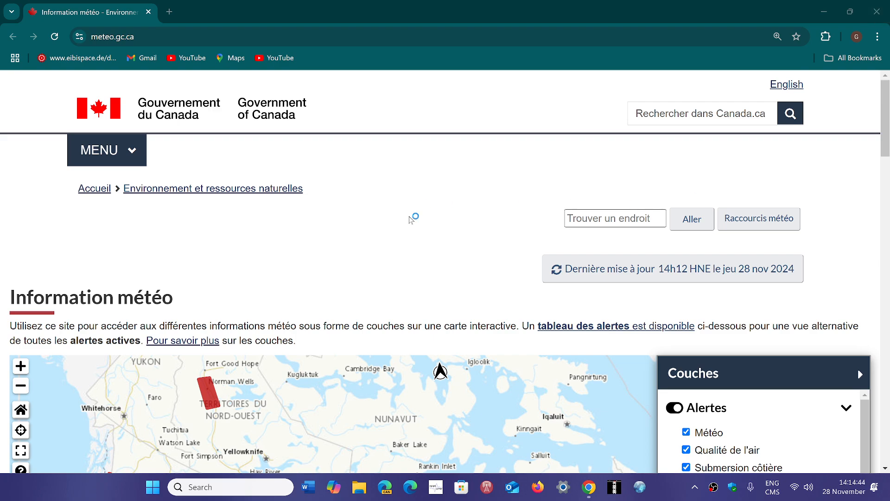
mouse_move(410, 220)
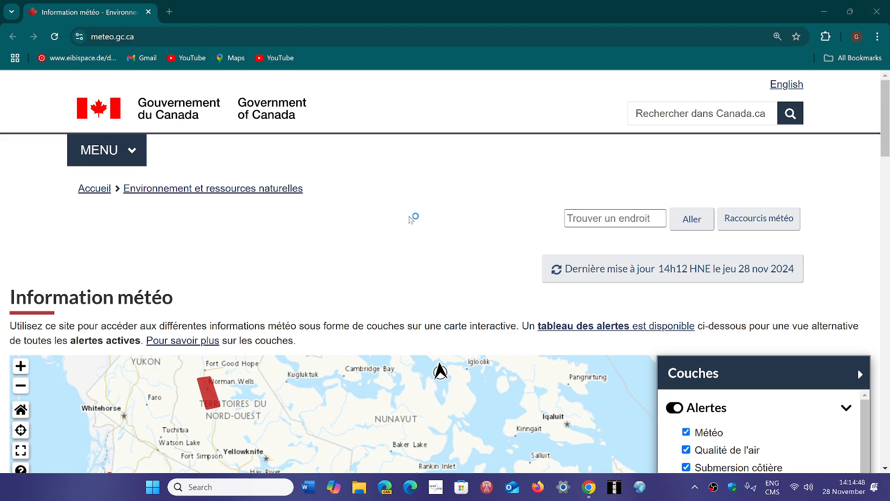
mouse_move(410, 220)
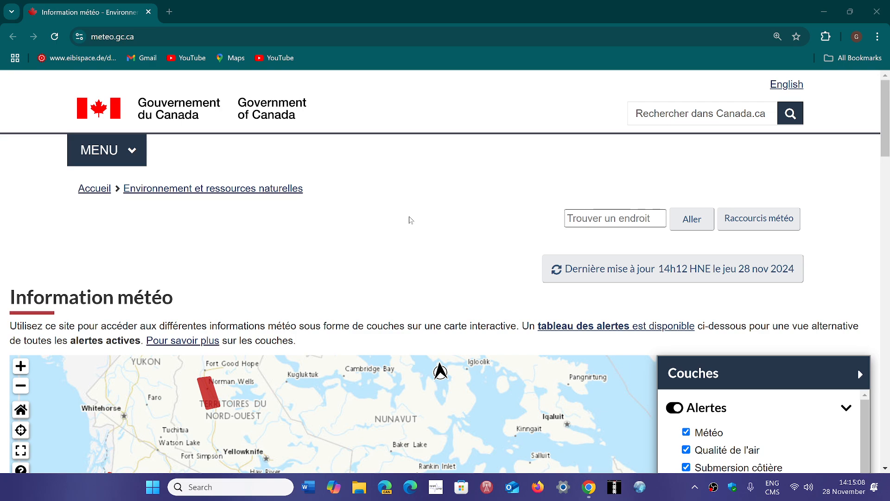
mouse_move(676, 472)
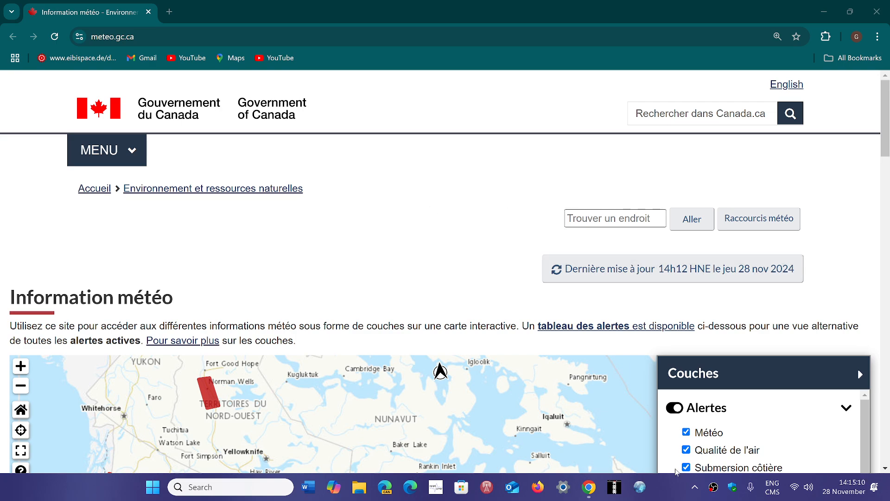